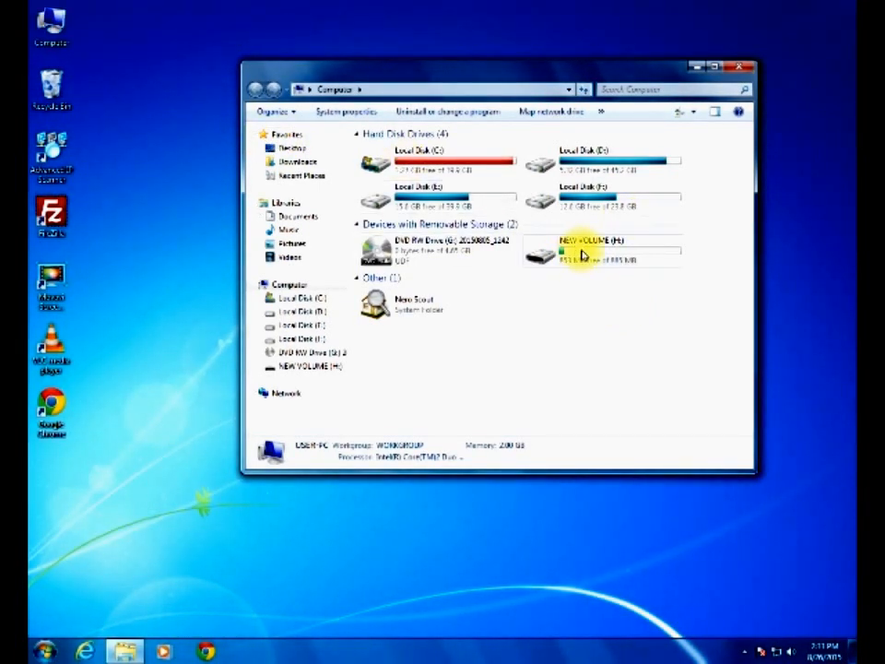
{"action": "mouse_move", "coordinate": [580, 255]}
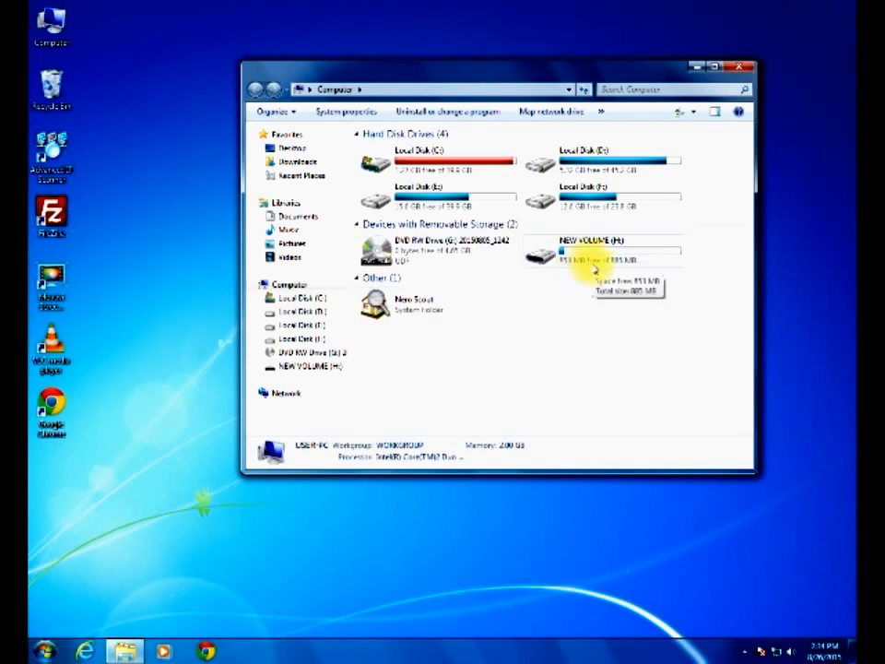
View the NEW VOLUME removable drive's size in Computer and bring up the Run box.
{"action": "left_click", "coordinate": [605, 251]}
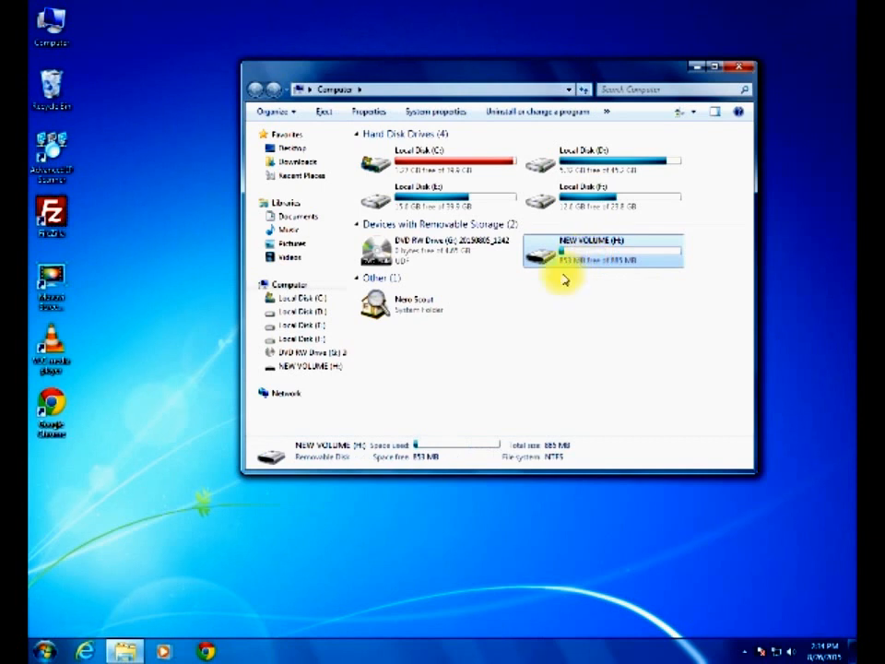
{"action": "mouse_move", "coordinate": [531, 352]}
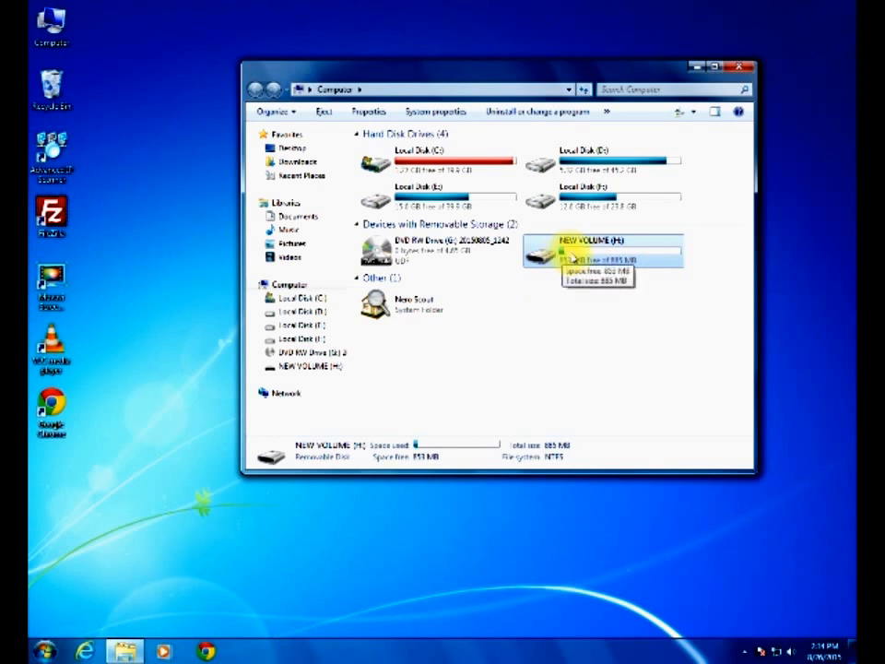
{"action": "mouse_move", "coordinate": [387, 382]}
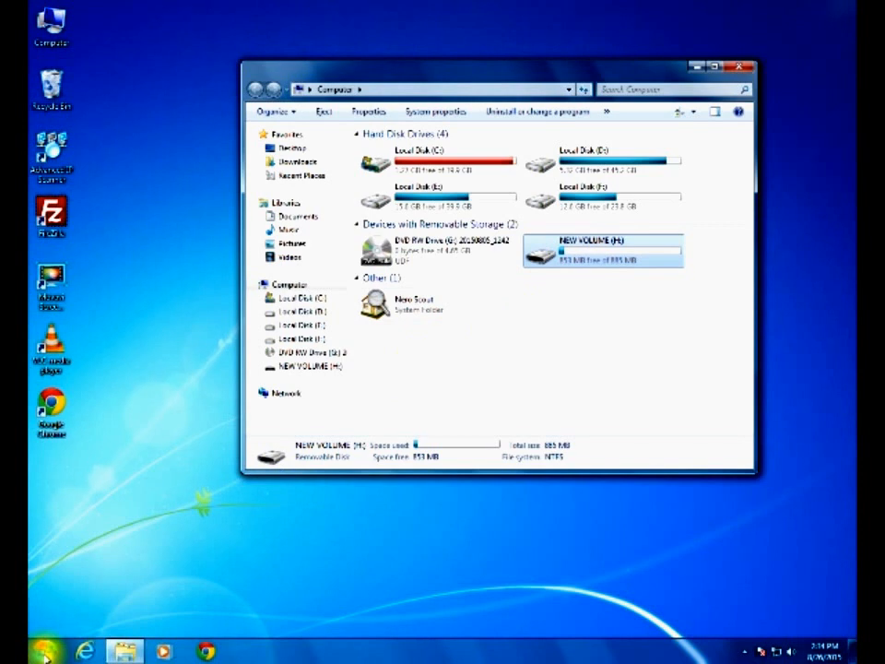
{"action": "left_click", "coordinate": [52, 653]}
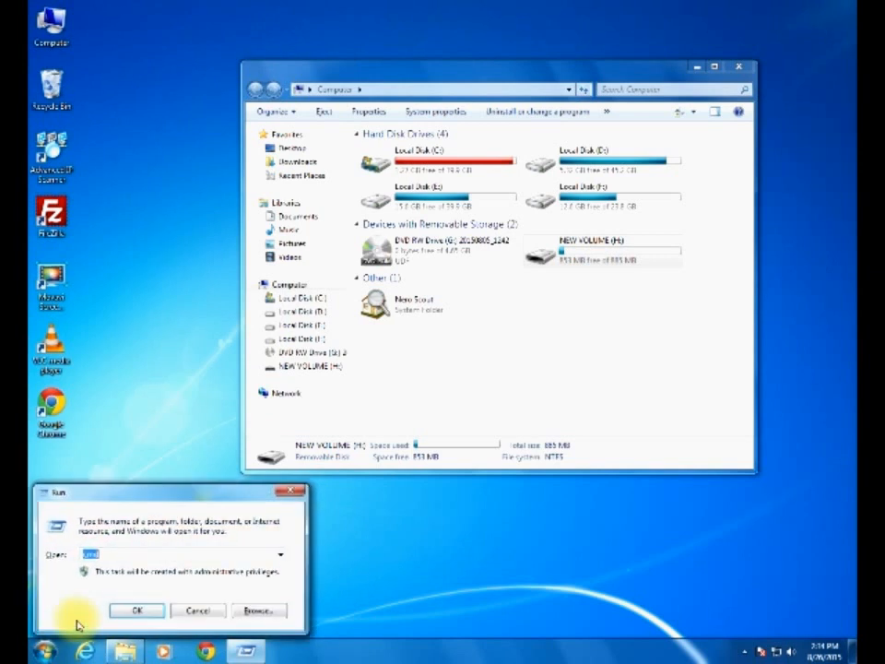
Launch diskpart from Run and keep the current colour scheme at the Windows warning.
{"action": "left_click", "coordinate": [137, 611]}
{"action": "type", "text": "diskpart"}
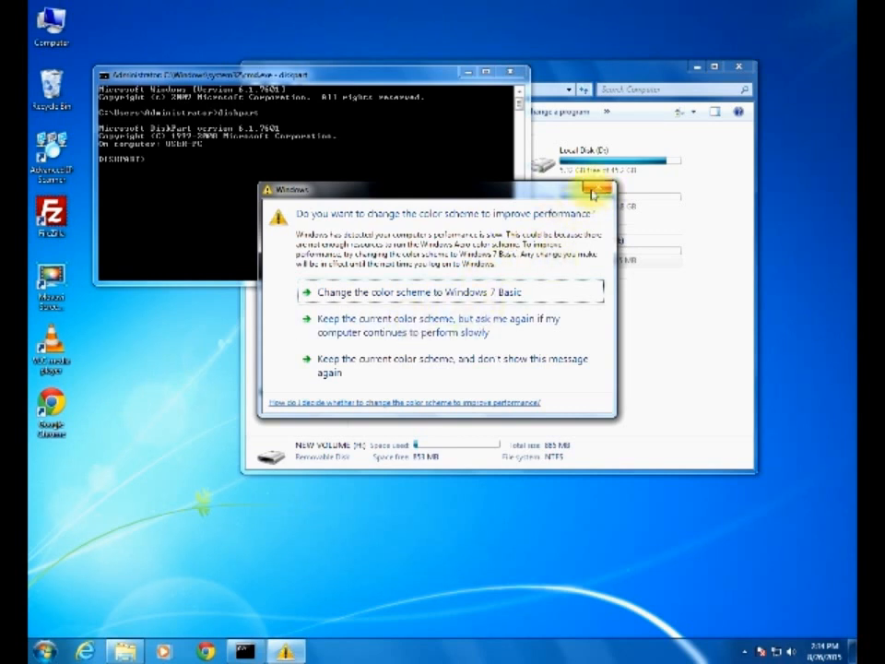
{"action": "left_click", "coordinate": [598, 189]}
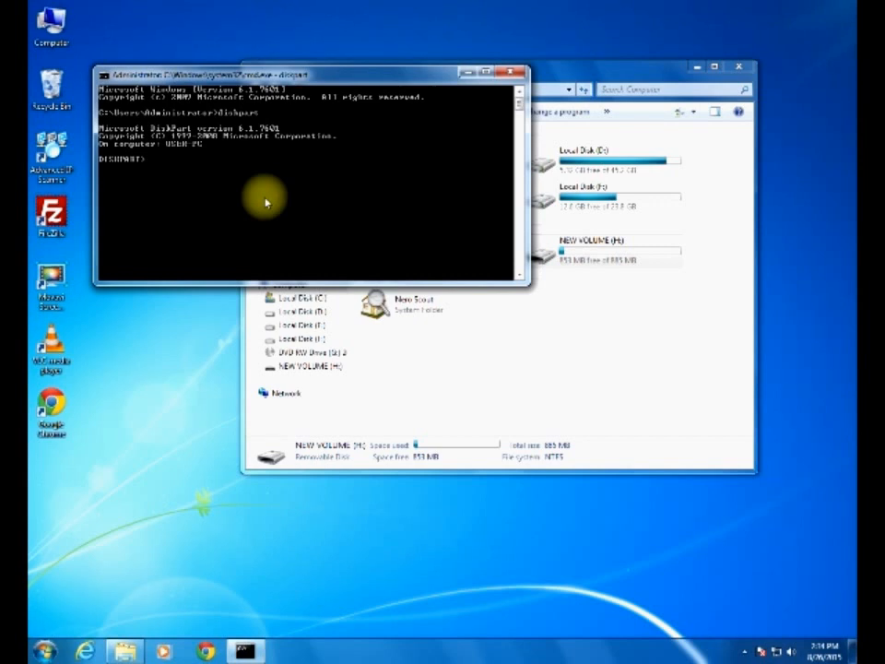
Run 'list disk' at the DISKPART prompt to show Disk 0 and Disk 1.
{"action": "type", "text": "list disk"}
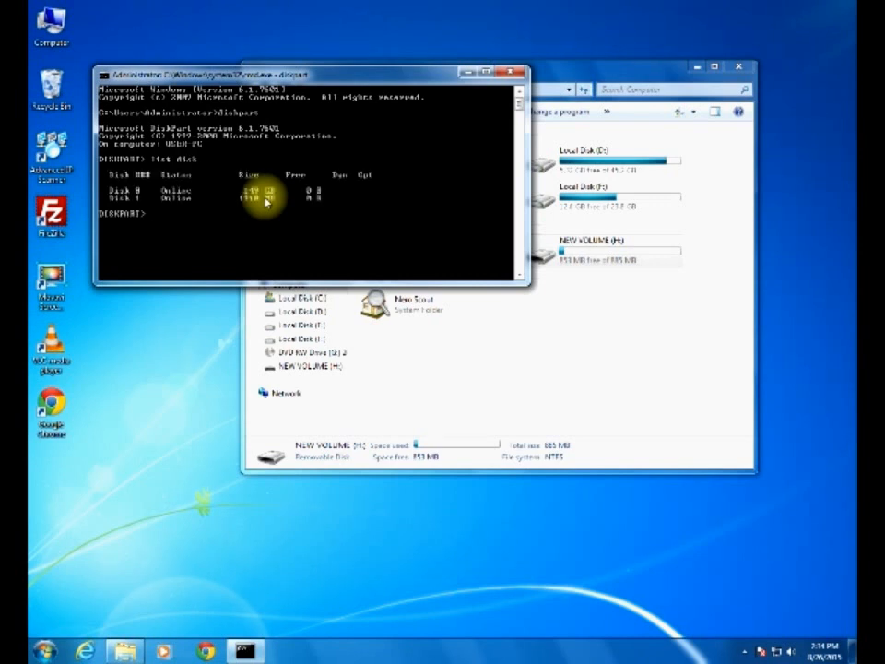
{"action": "mouse_move", "coordinate": [147, 206]}
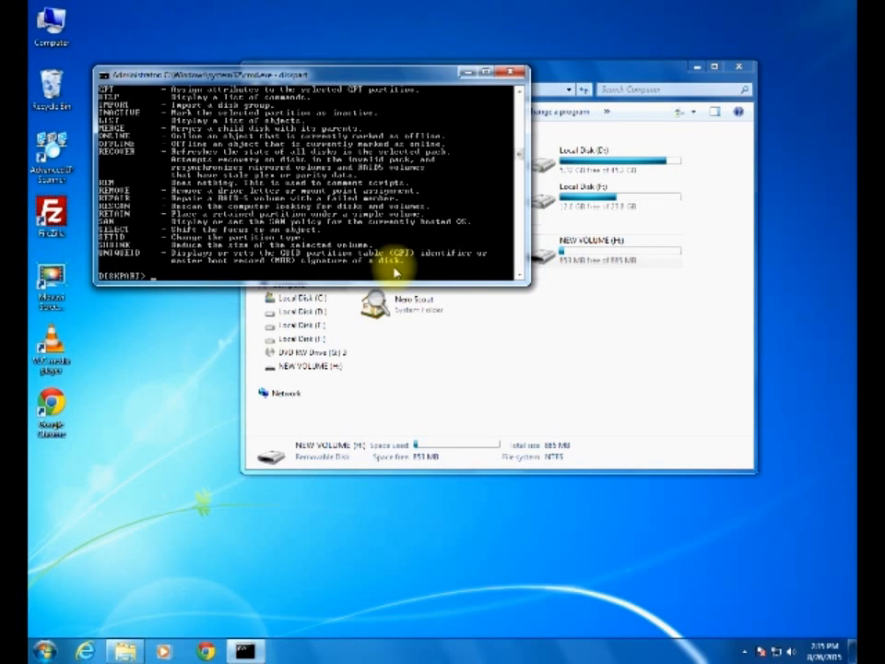
Select disk 1 and partition 1 in DiskPart, then delete that partition.
{"action": "type", "text": "select disk 1"}
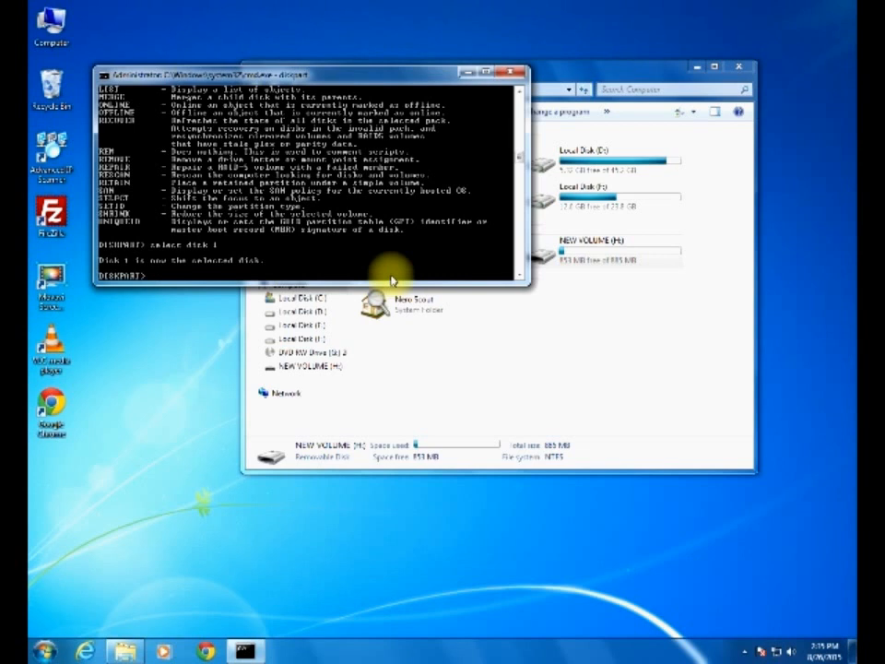
{"action": "type", "text": "vo"}
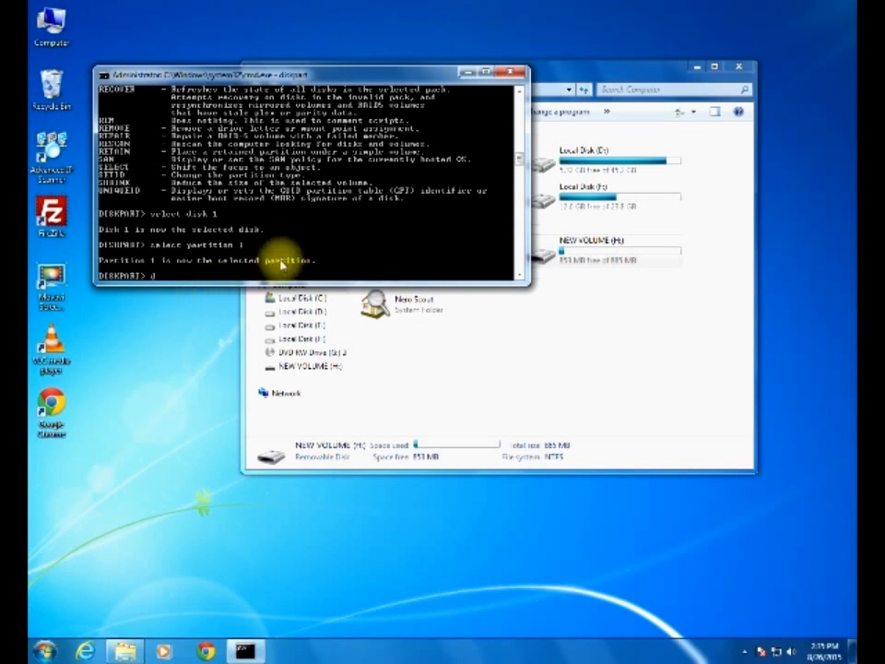
{"action": "type", "text": "delete partition"}
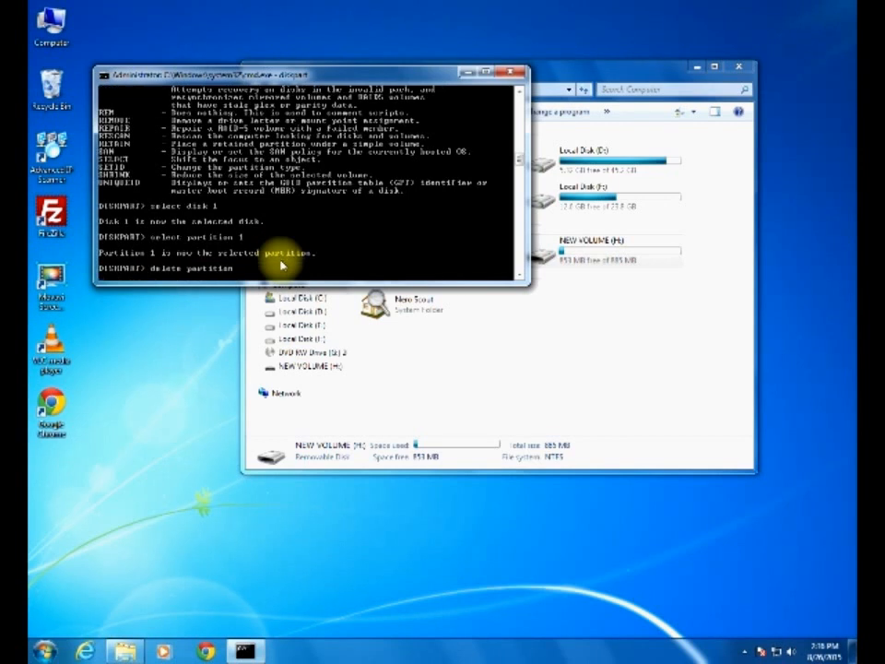
{"action": "key", "text": "enter"}
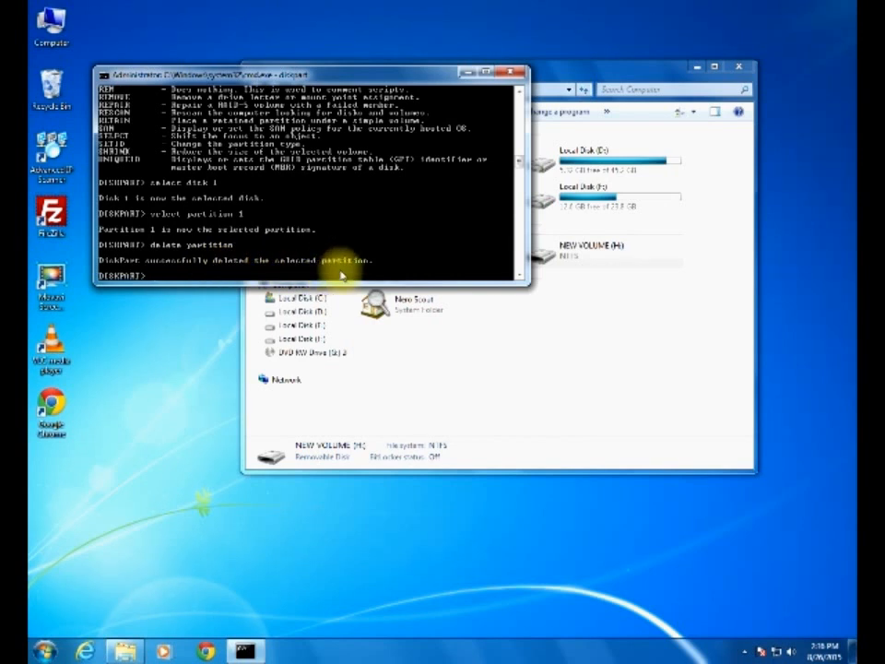
Clean disk 1 of all partitions and enter 'create partition primary'.
{"action": "type", "text": "part"}
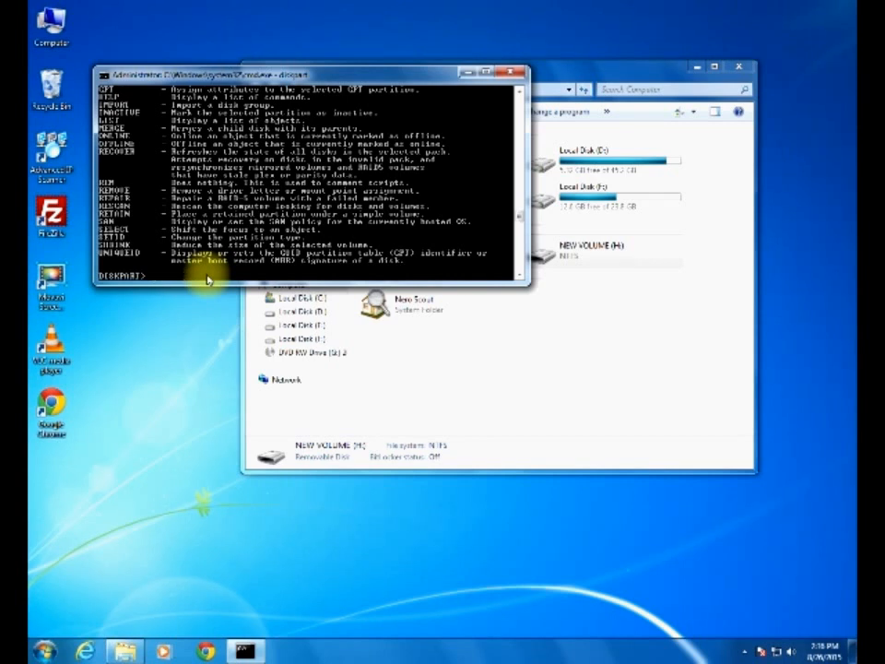
{"action": "type", "text": "clean"}
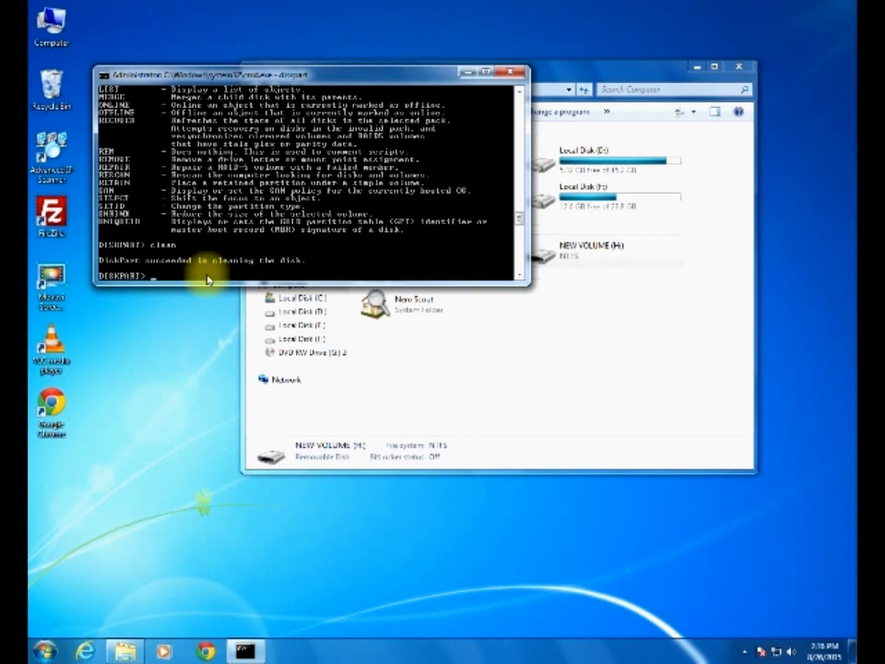
{"action": "type", "text": "vl"}
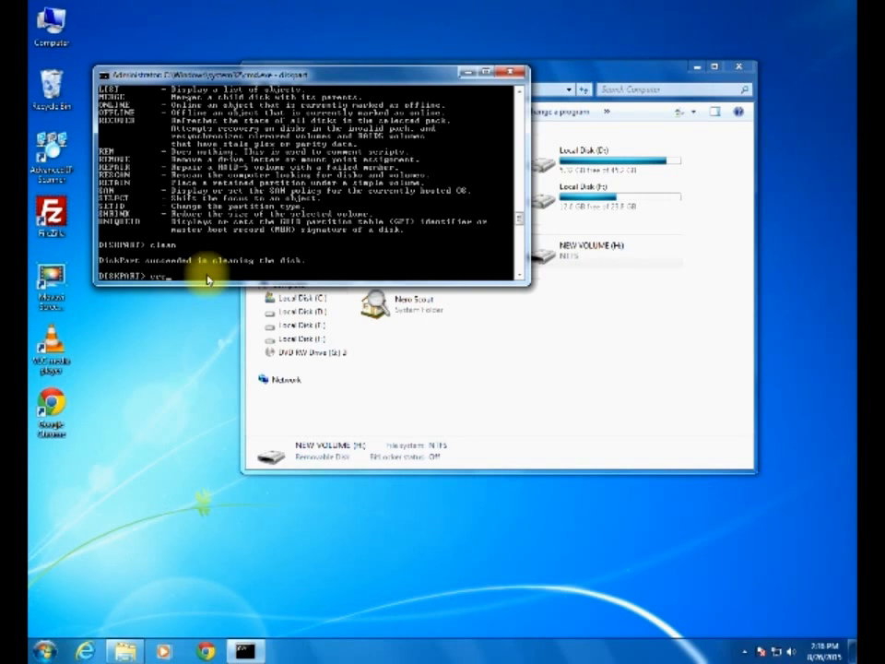
{"action": "type", "text": "create p"}
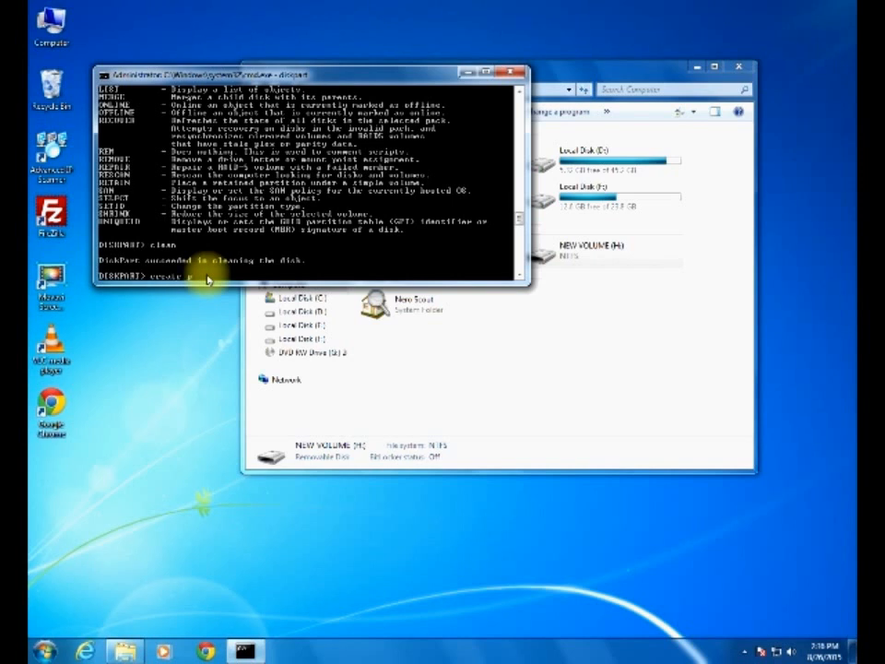
{"action": "type", "text": "artition"}
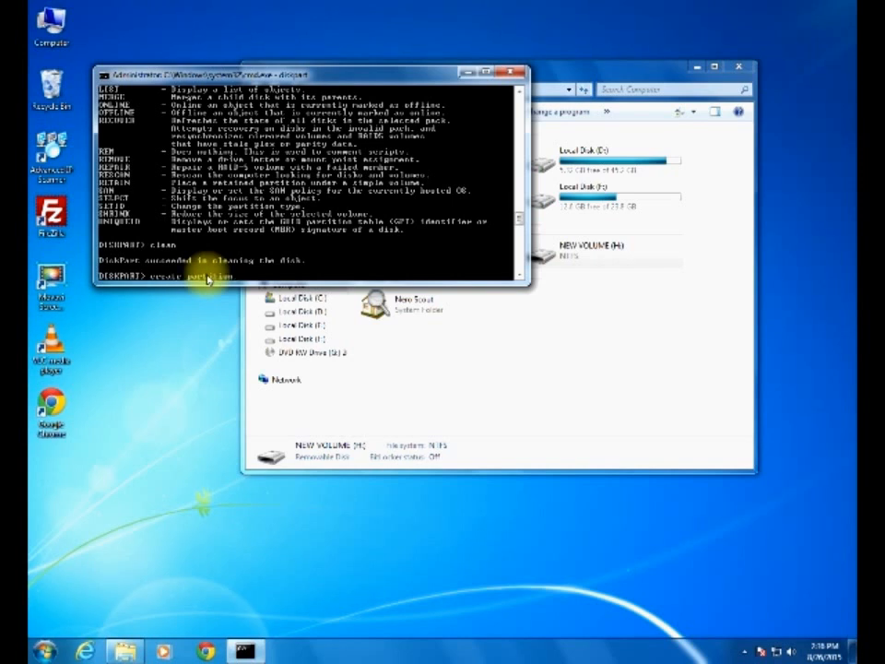
{"action": "type", "text": "pri"}
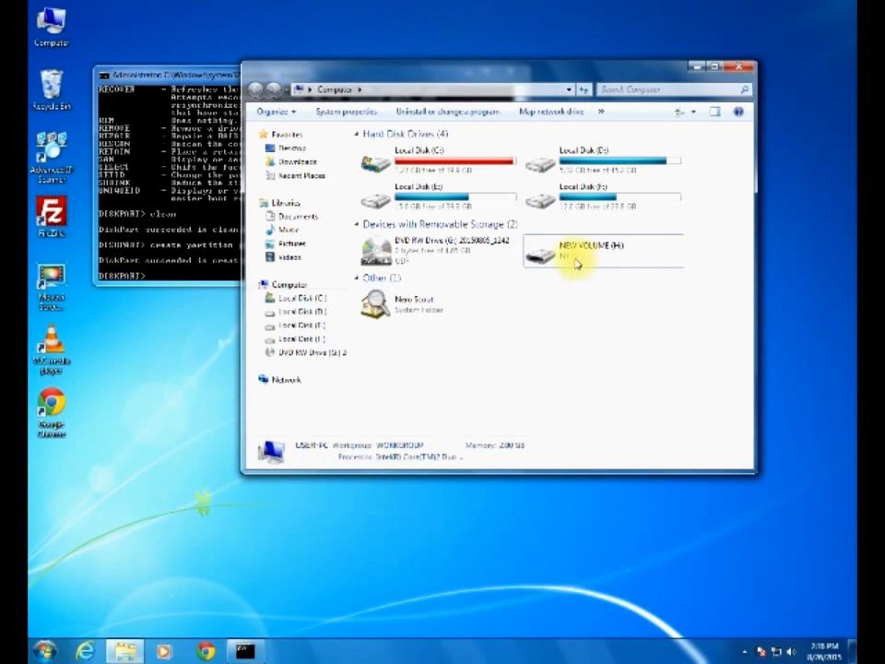
{"action": "mouse_move", "coordinate": [562, 258]}
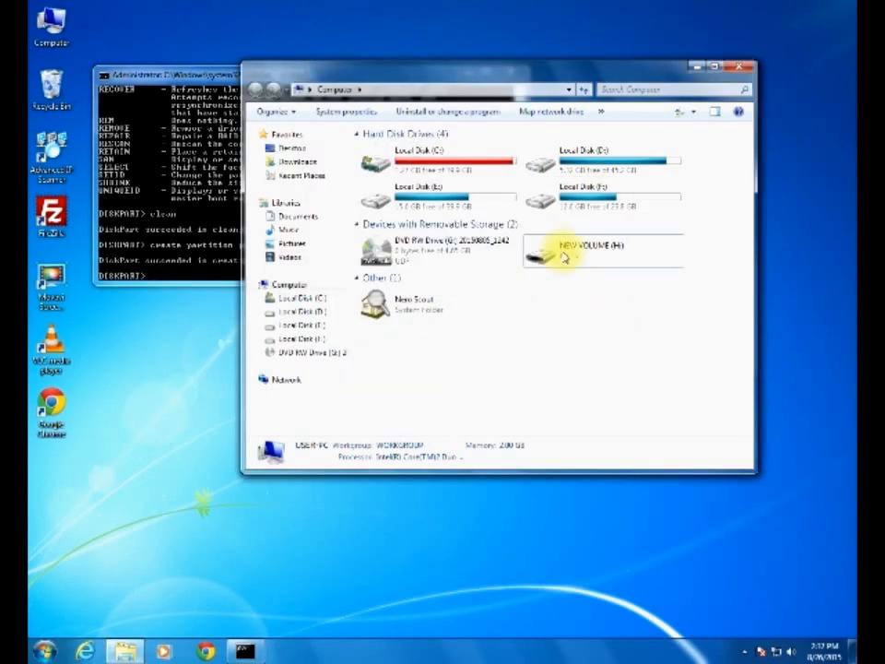
Choose Format… for the NEW VOLUME (H:) card under Devices with Removable Storage.
{"action": "right_click", "coordinate": [605, 250]}
{"action": "type", "text": "Naresh"}
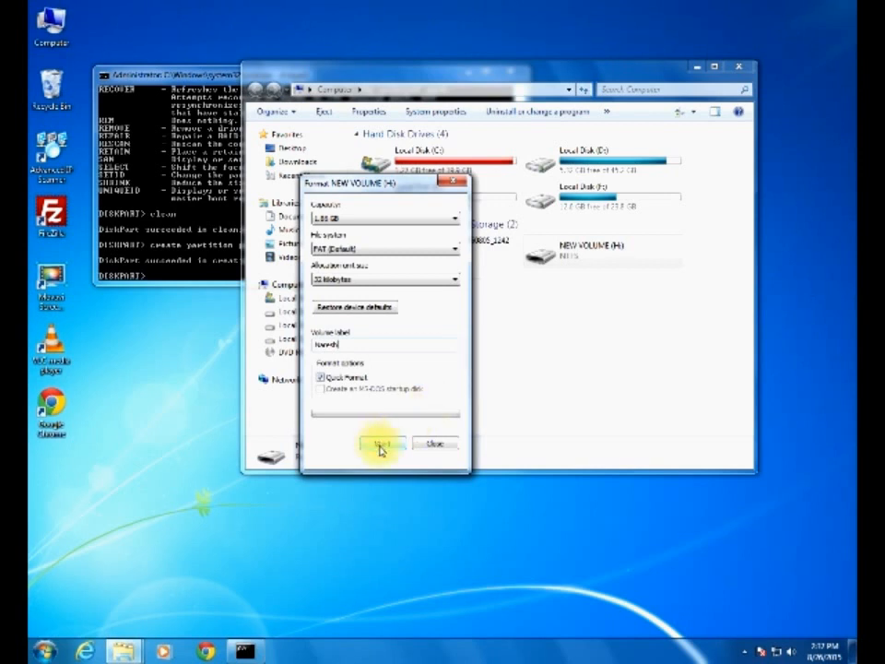
Start the FAT format, accept the data-loss warning and acknowledge Format Complete.
{"action": "left_click", "coordinate": [382, 442]}
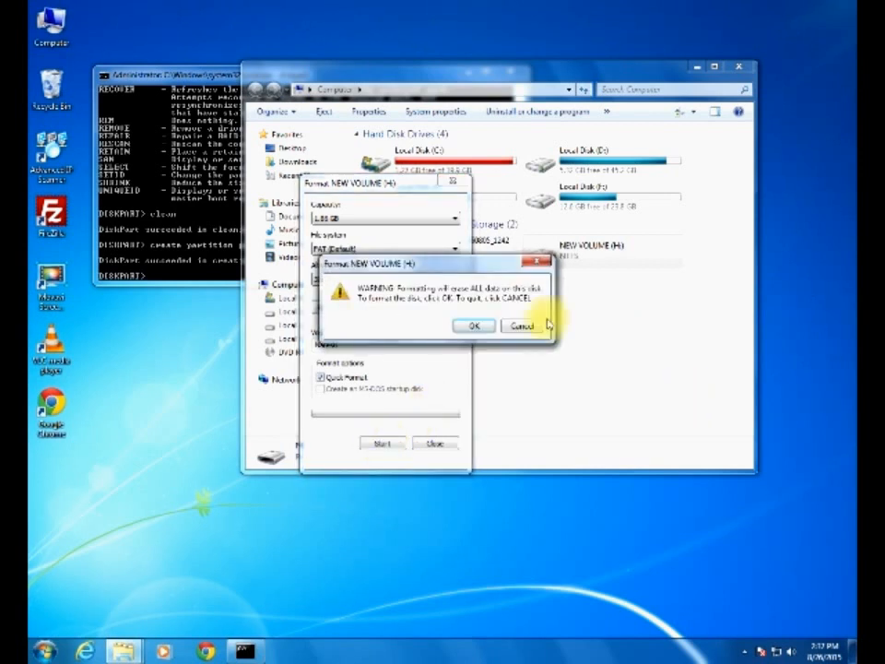
{"action": "left_click", "coordinate": [474, 325]}
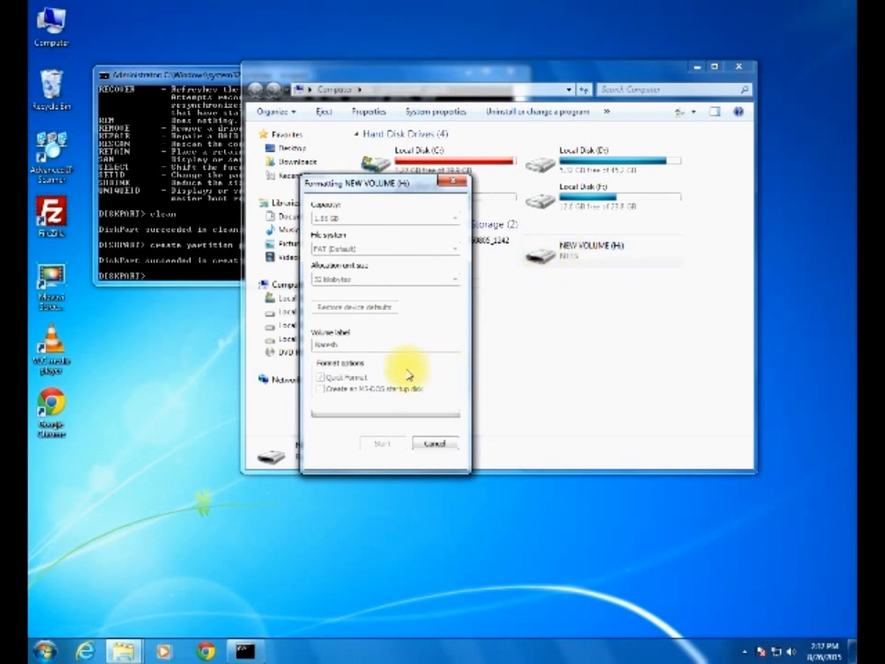
{"action": "mouse_move", "coordinate": [402, 371]}
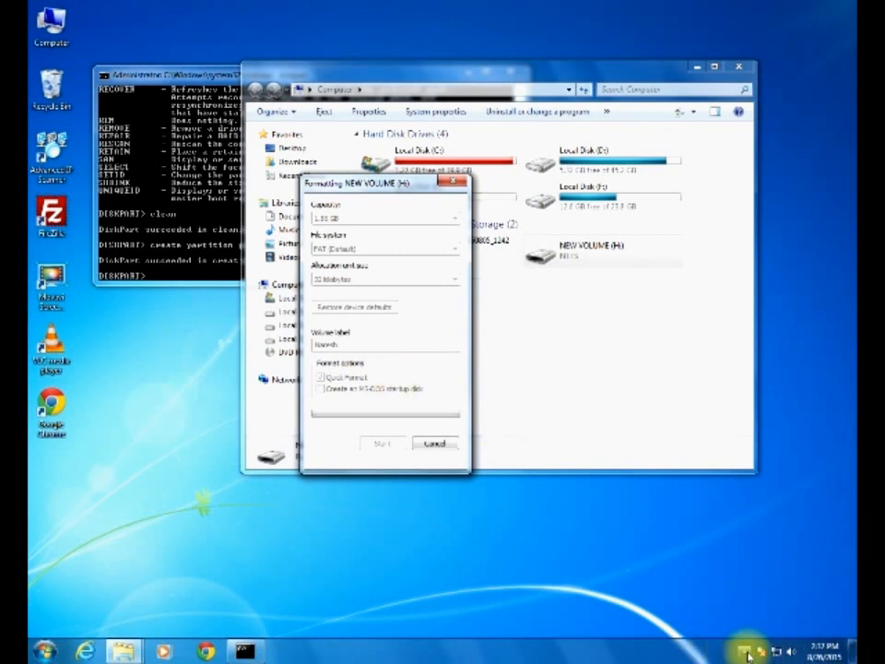
{"action": "mouse_move", "coordinate": [542, 382]}
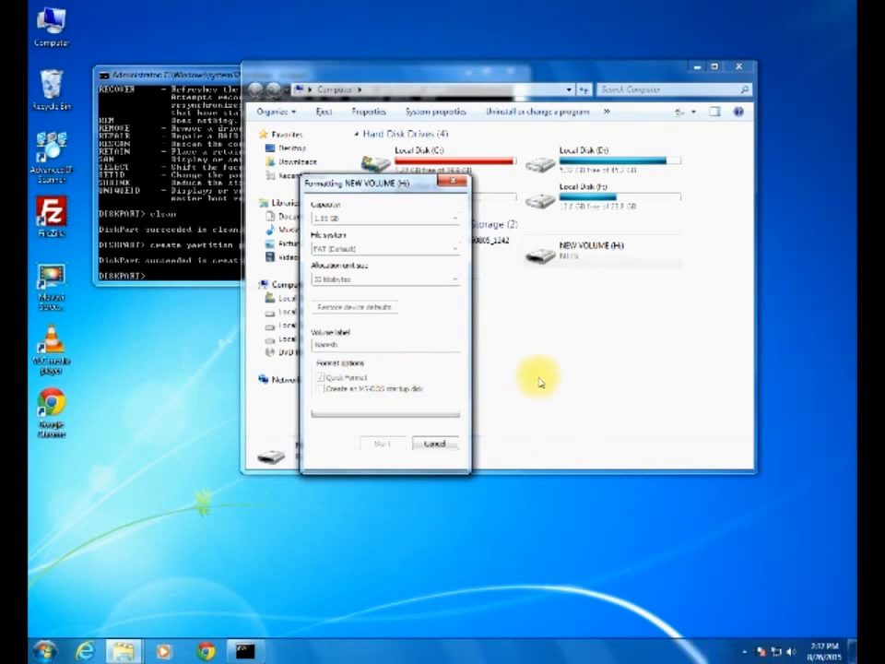
{"action": "mouse_move", "coordinate": [546, 369]}
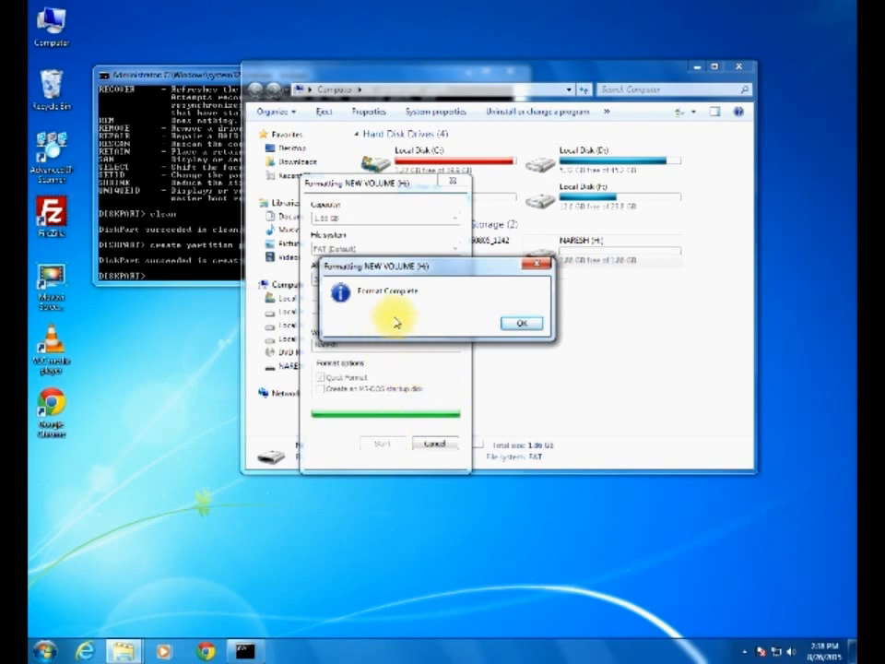
{"action": "left_click", "coordinate": [522, 323]}
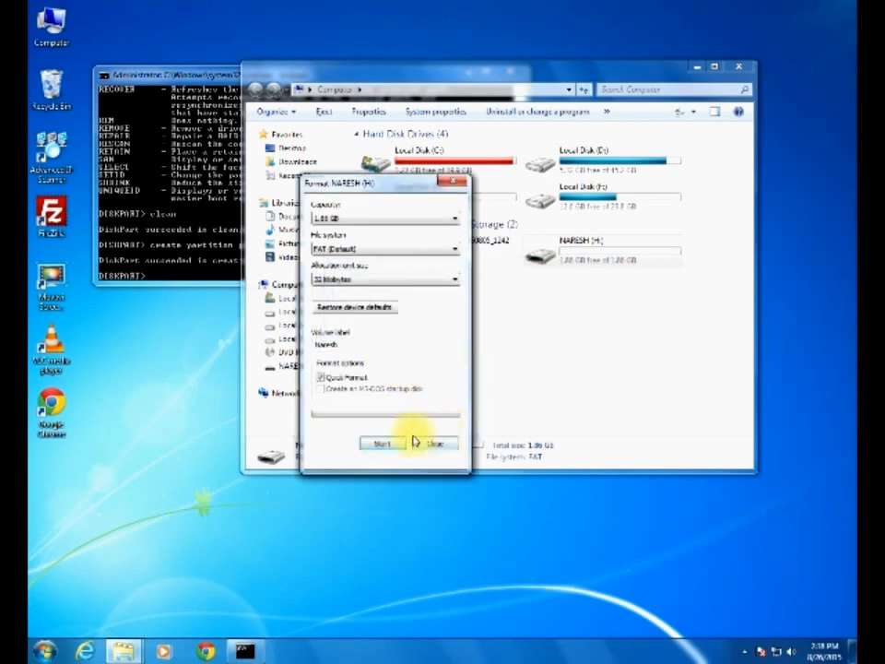
Close the Format dialog, confirm NARESH (H:) is empty, and return to Computer.
{"action": "left_click", "coordinate": [435, 442]}
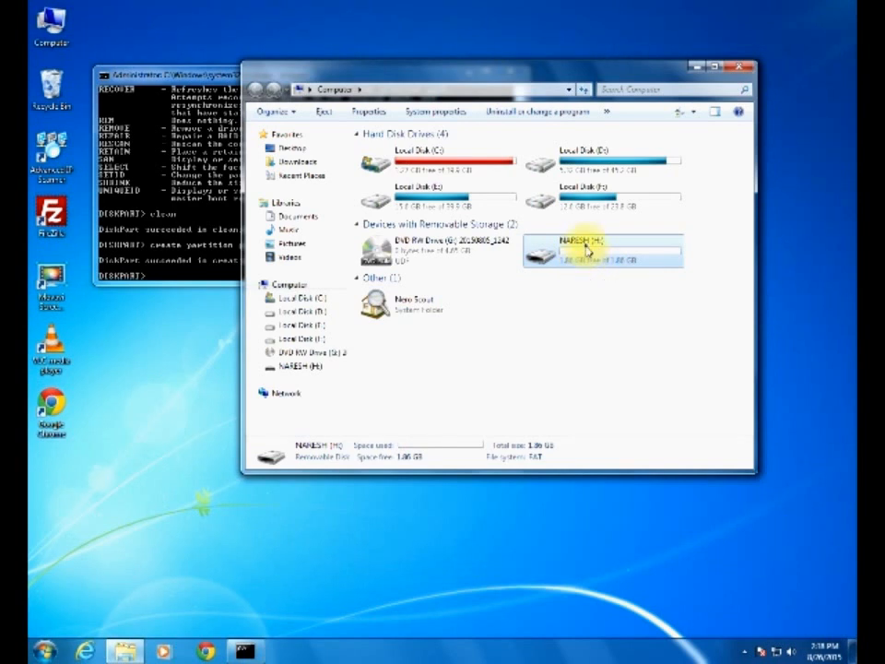
{"action": "double_click", "coordinate": [601, 251]}
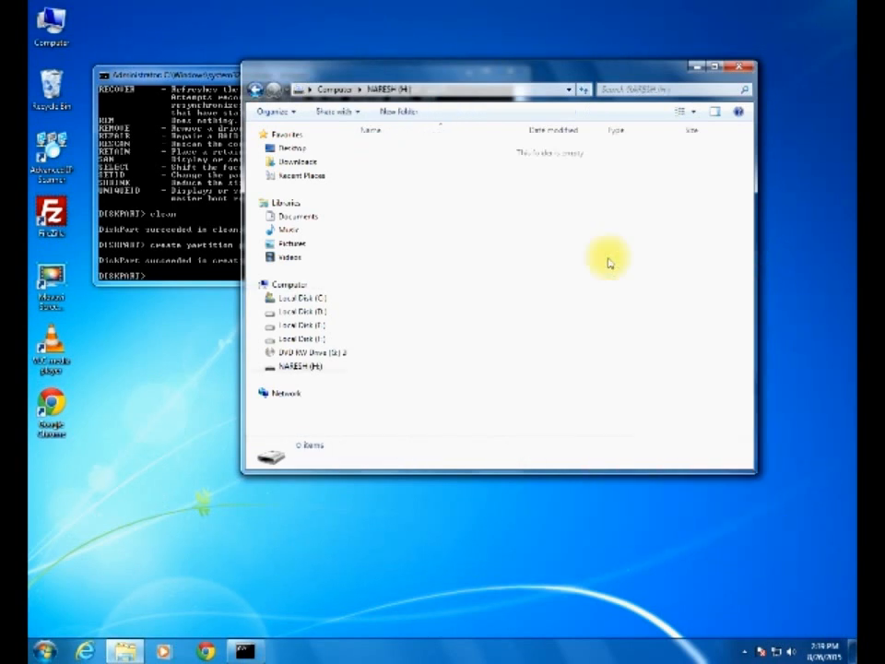
{"action": "mouse_move", "coordinate": [489, 273]}
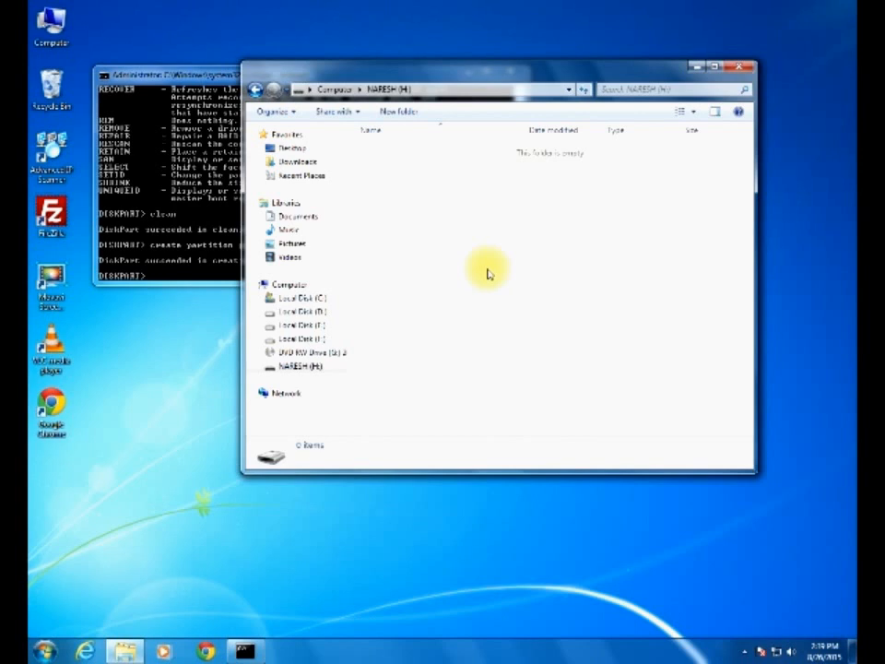
{"action": "mouse_move", "coordinate": [494, 295]}
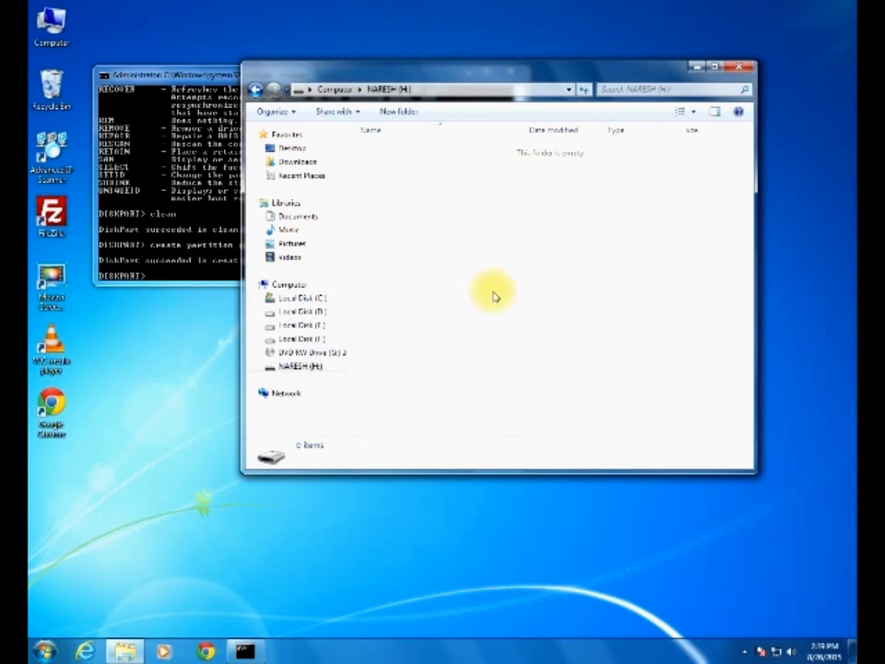
{"action": "mouse_move", "coordinate": [255, 88]}
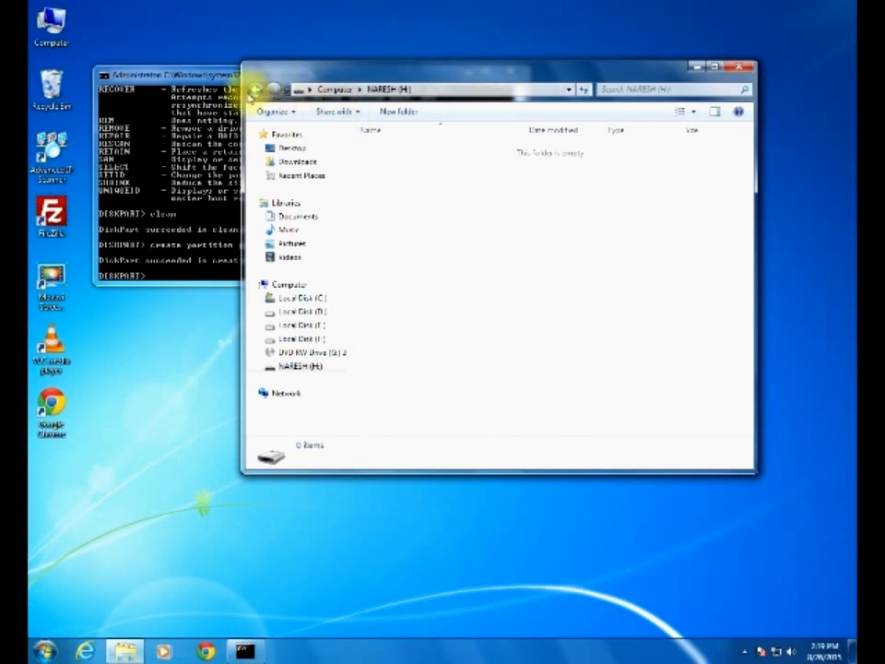
{"action": "left_click", "coordinate": [334, 89]}
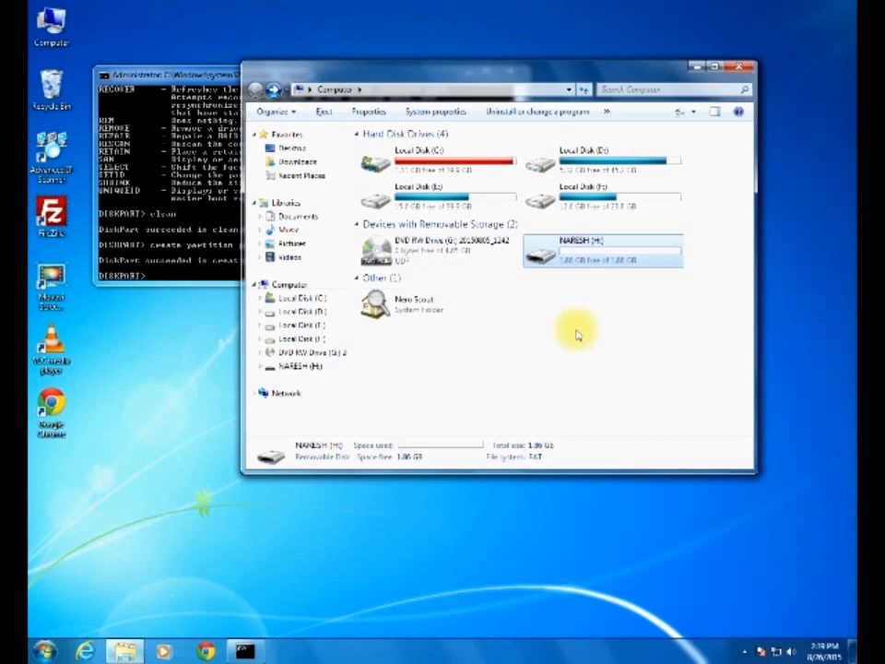
{"action": "mouse_move", "coordinate": [590, 289]}
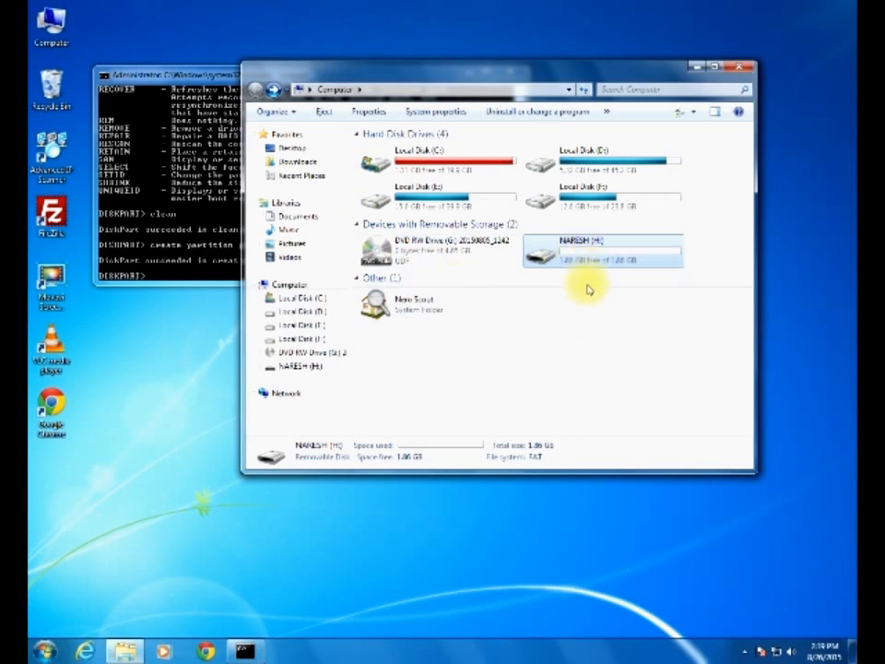
{"action": "mouse_move", "coordinate": [618, 391]}
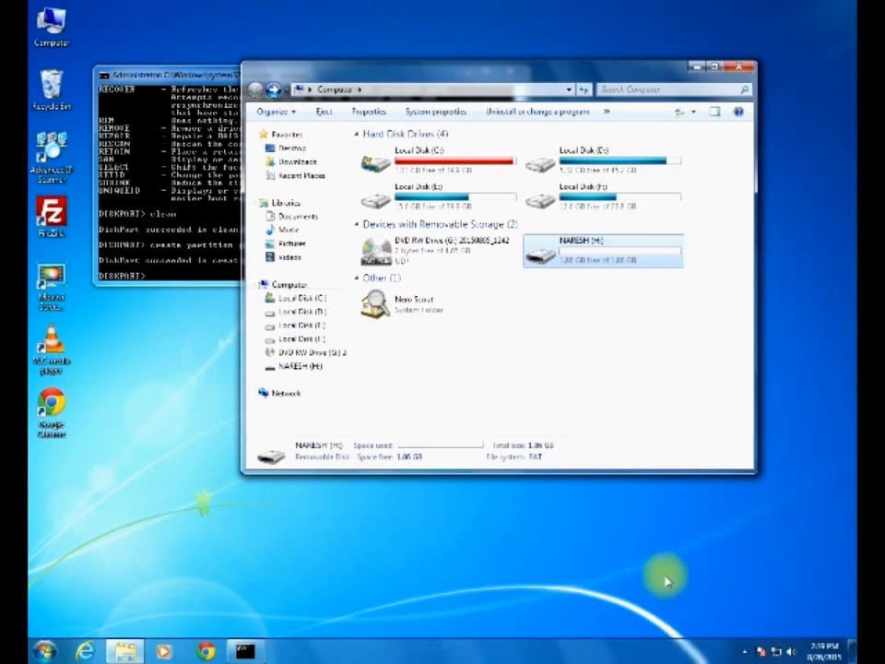
{"action": "mouse_move", "coordinate": [766, 636]}
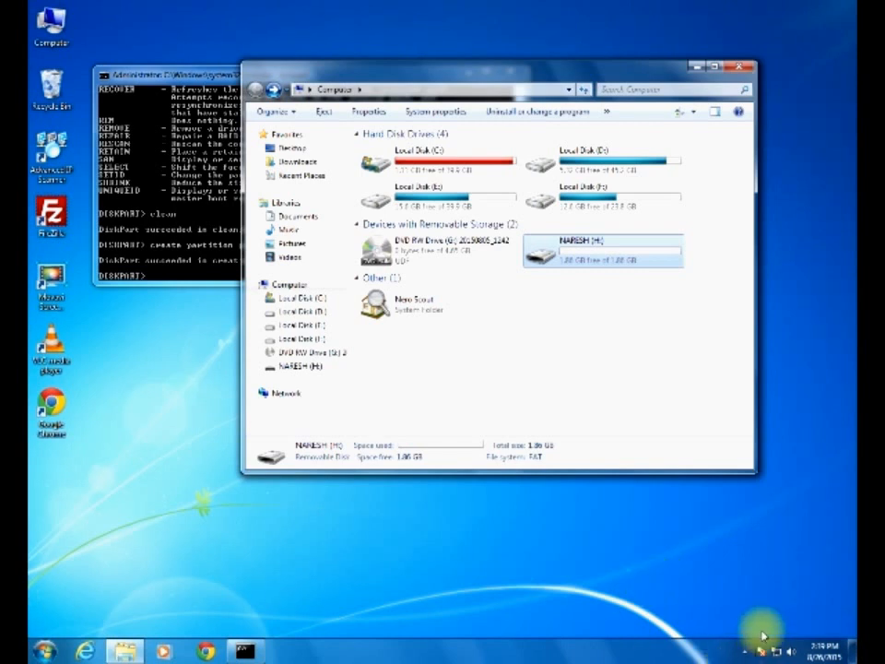